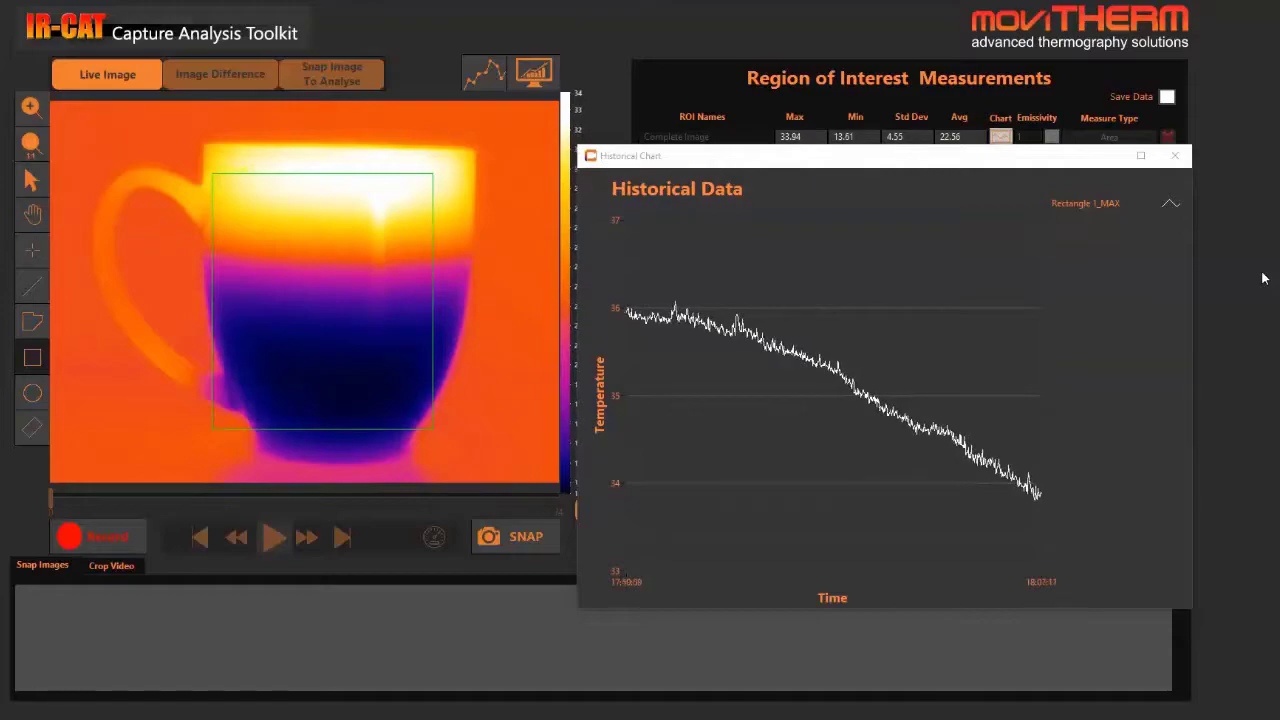
Close the Historical Chart and Perimeter Graph windows, returning to the five-region ROI table.
click(18, 8)
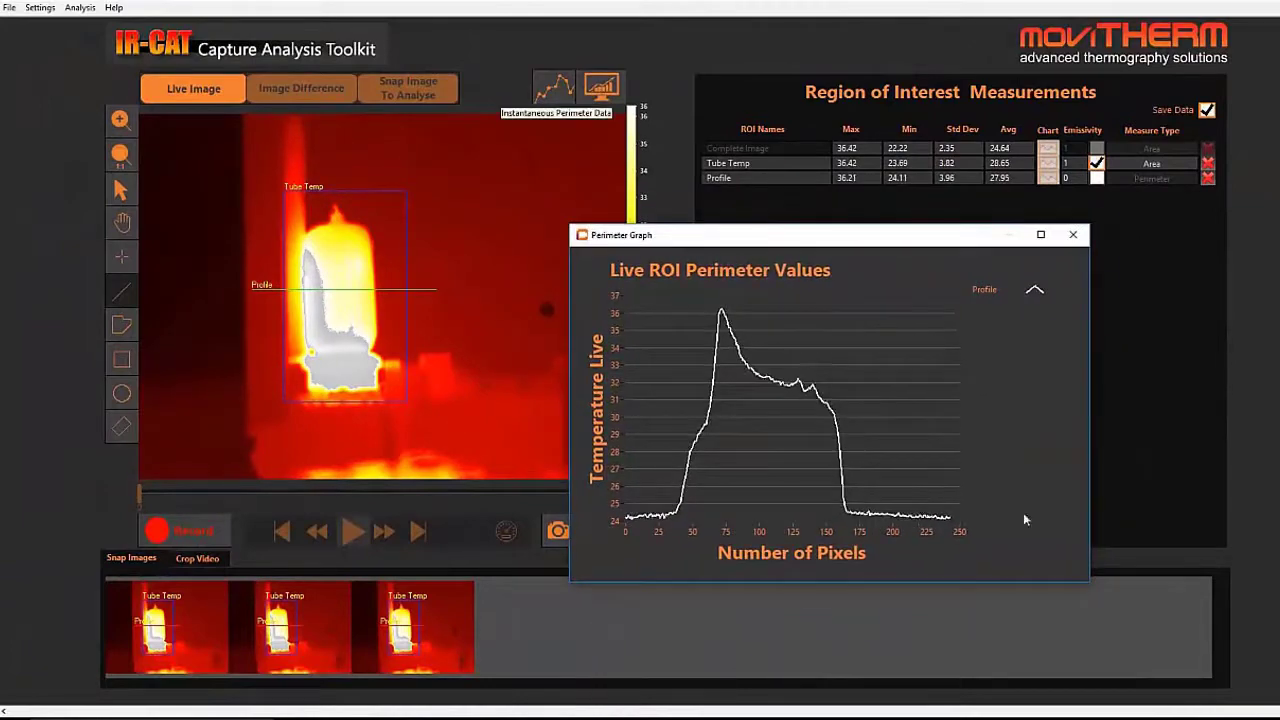
drag(1090, 582, 1180, 648)
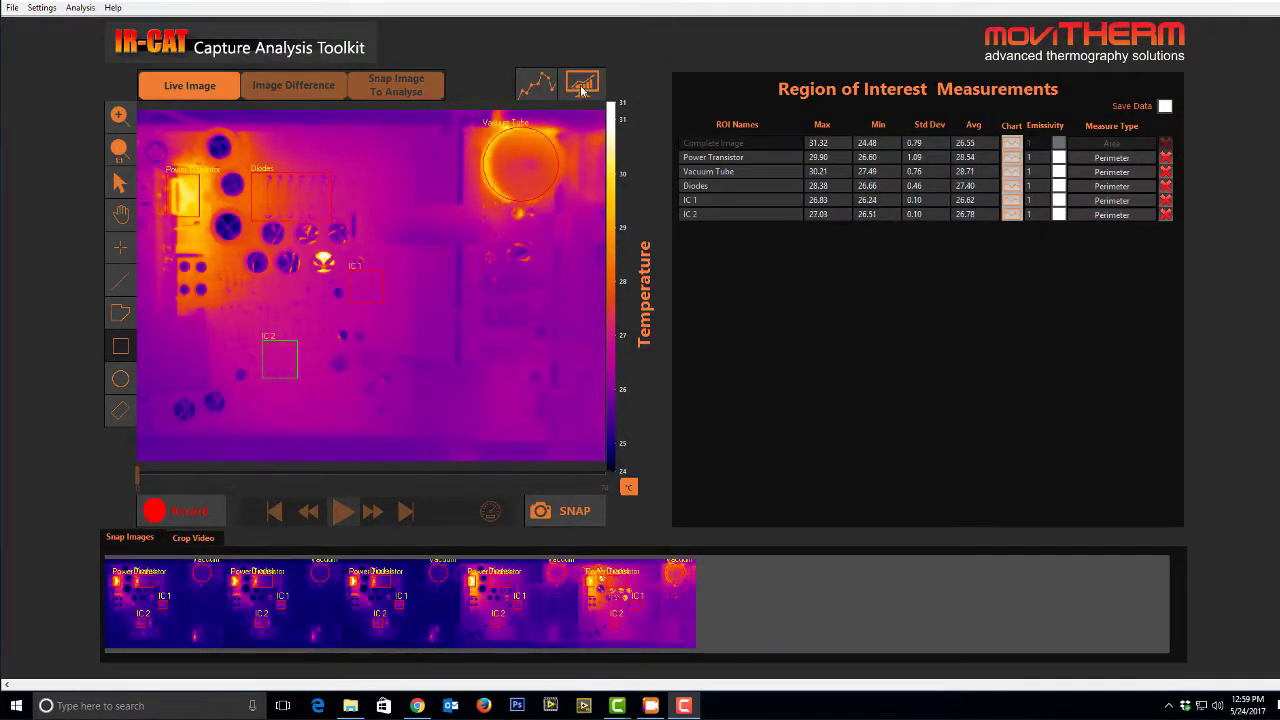
Display the all-region maximum-temperature historical chart and export its plotted data.
click(581, 84)
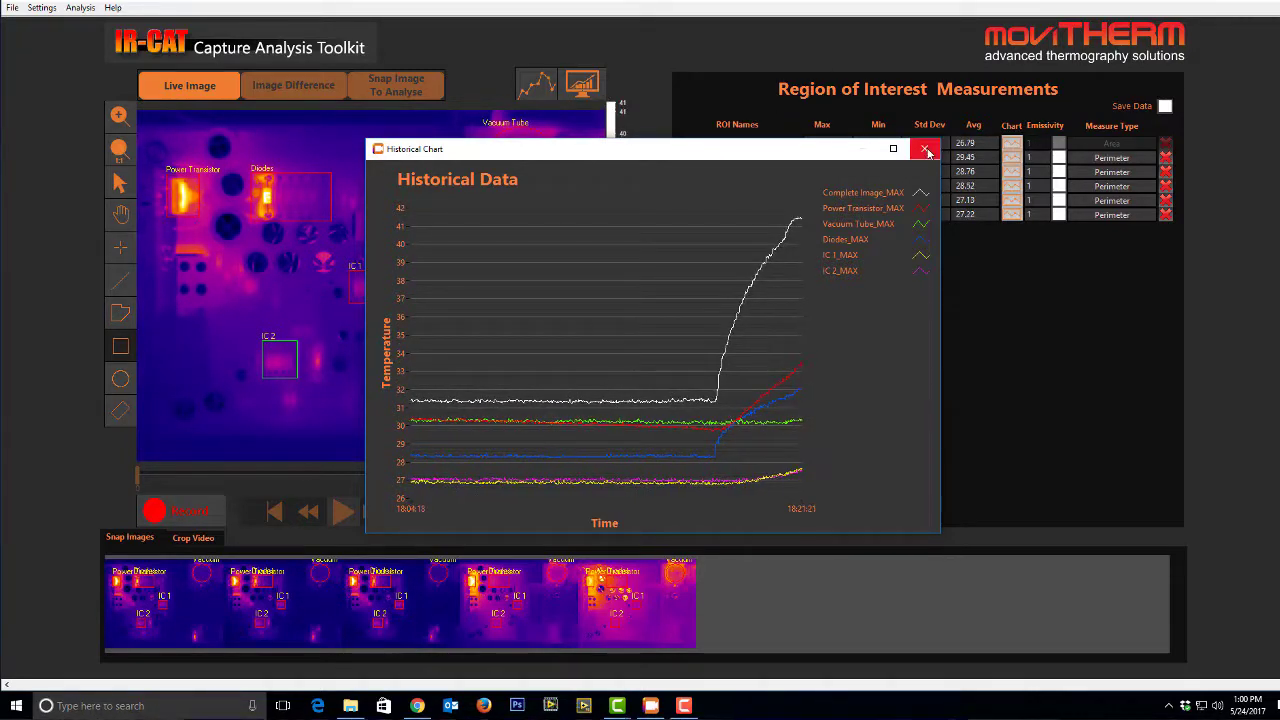
click(925, 149)
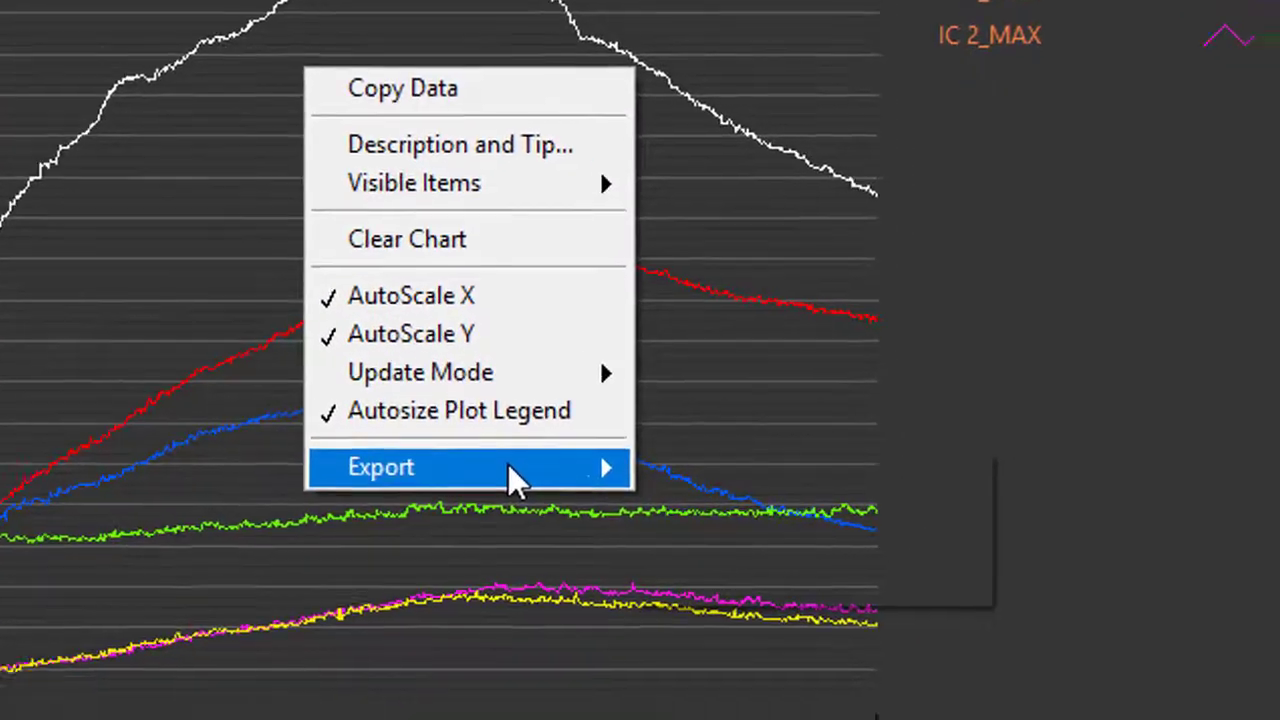
click(380, 467)
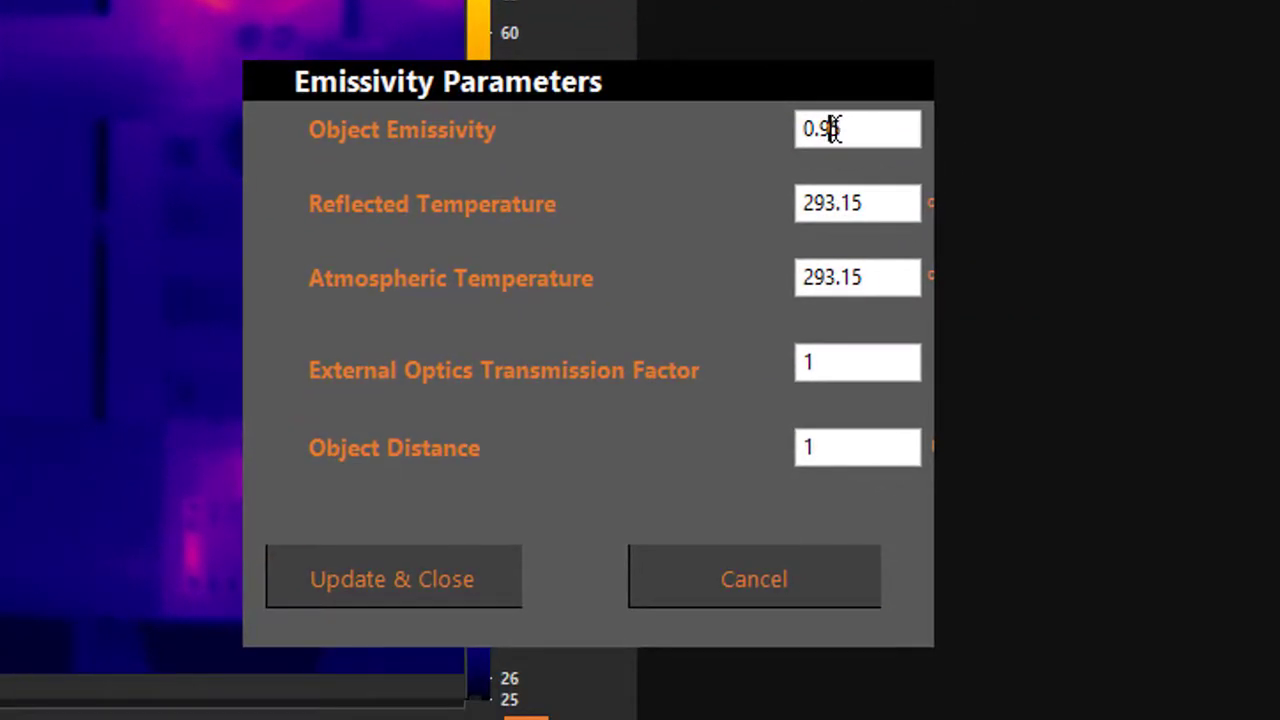
Set Object Emissivity to 0.75 and apply it with Update & Close.
text(0.75)
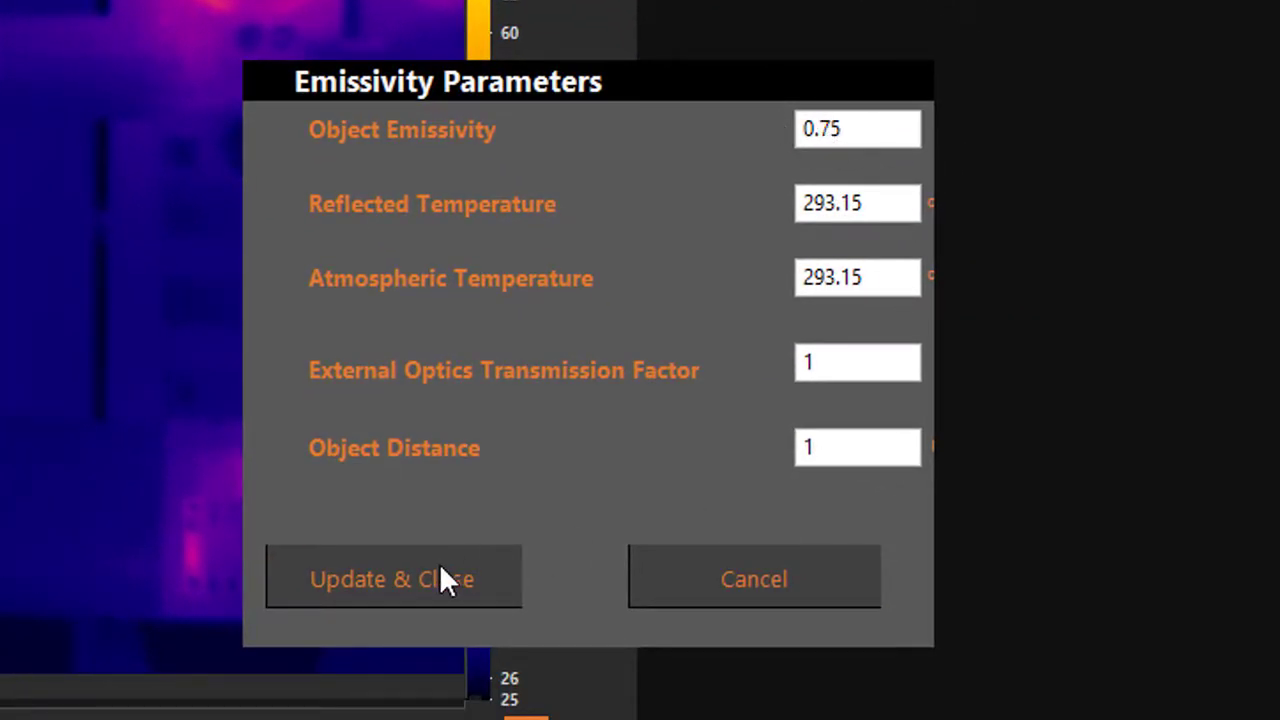
click(393, 578)
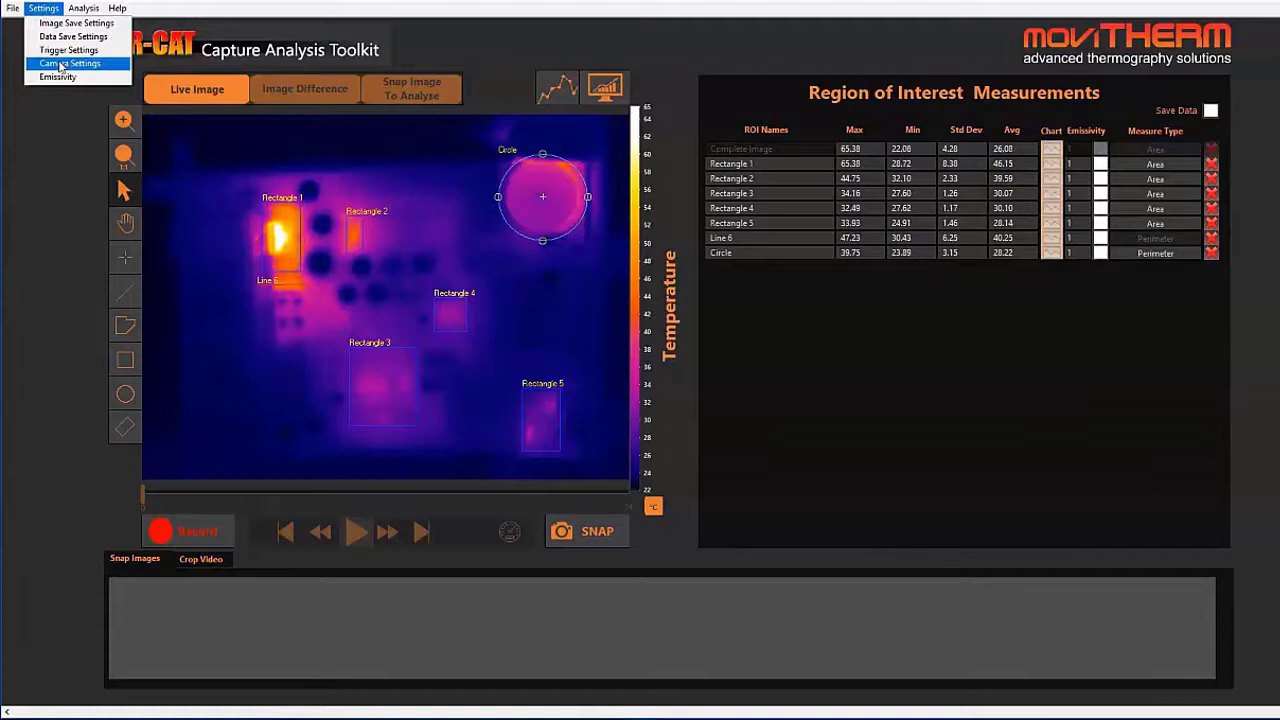
click(69, 63)
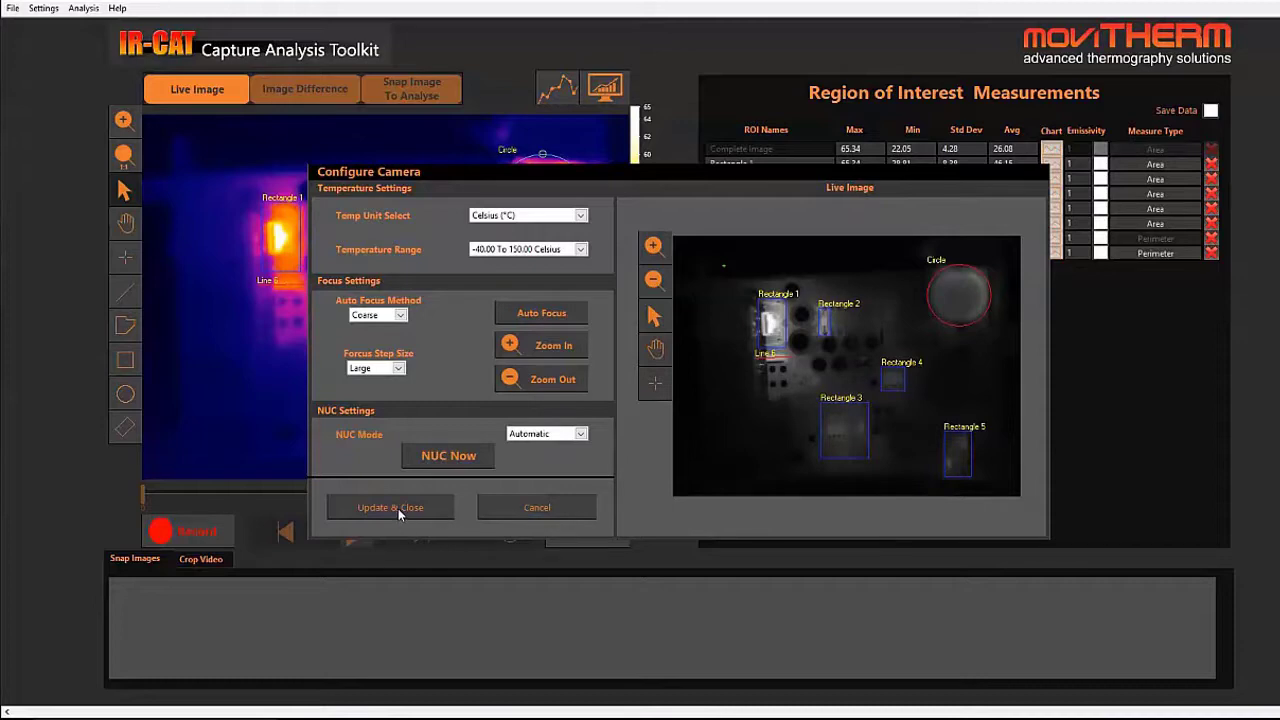
Close camera settings and enable a local emissivity of 0.75 on Rectangle 2.
click(389, 507)
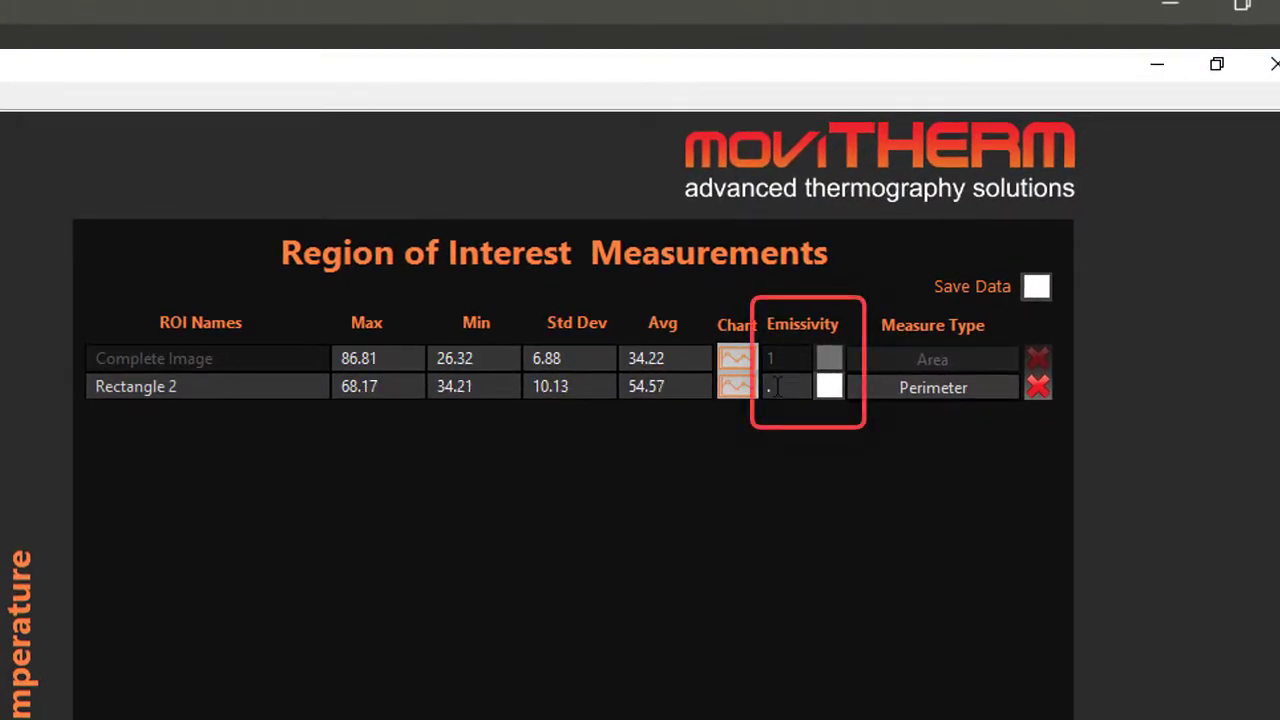
text(7)
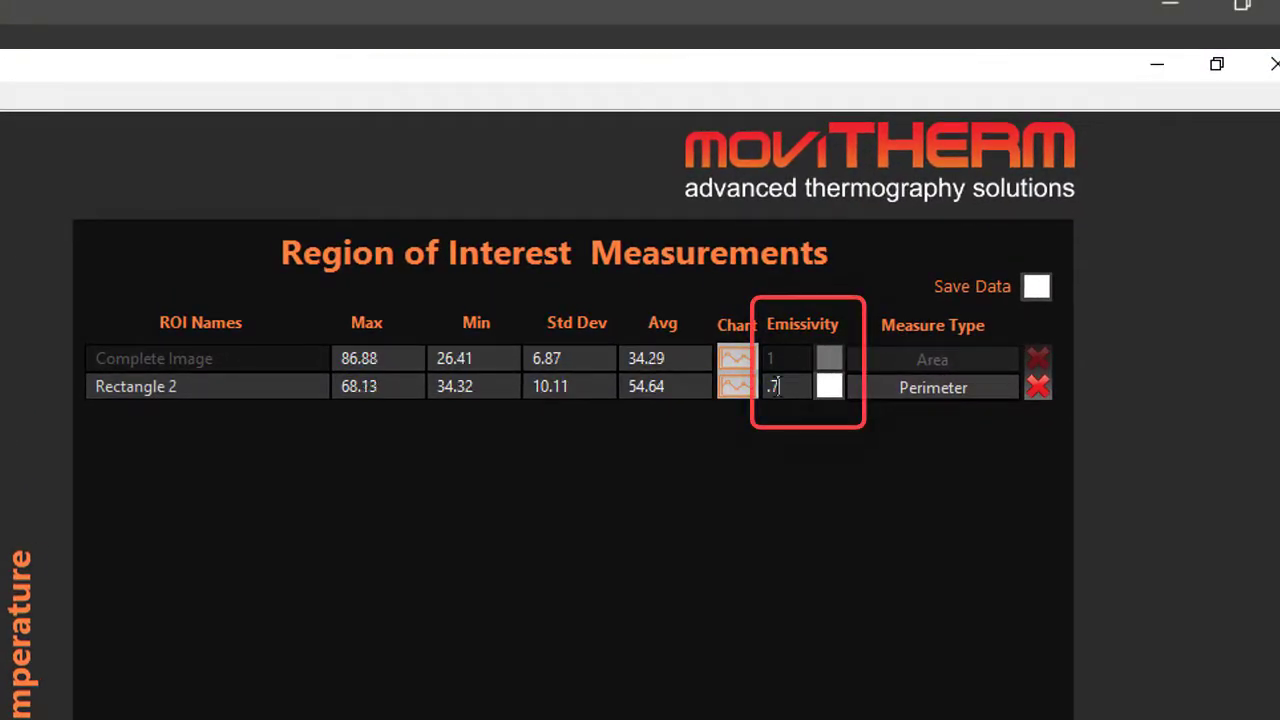
click(830, 387)
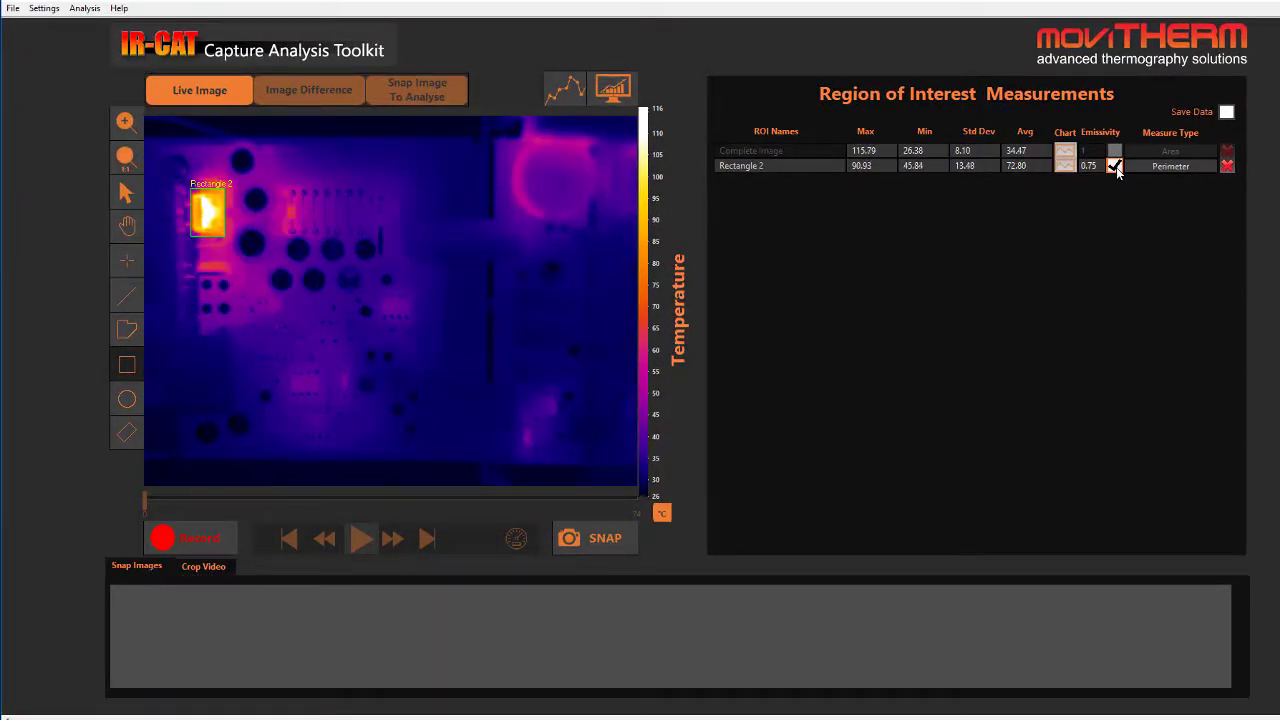
Open the Difference Image analysis from the Analysis menu.
click(84, 8)
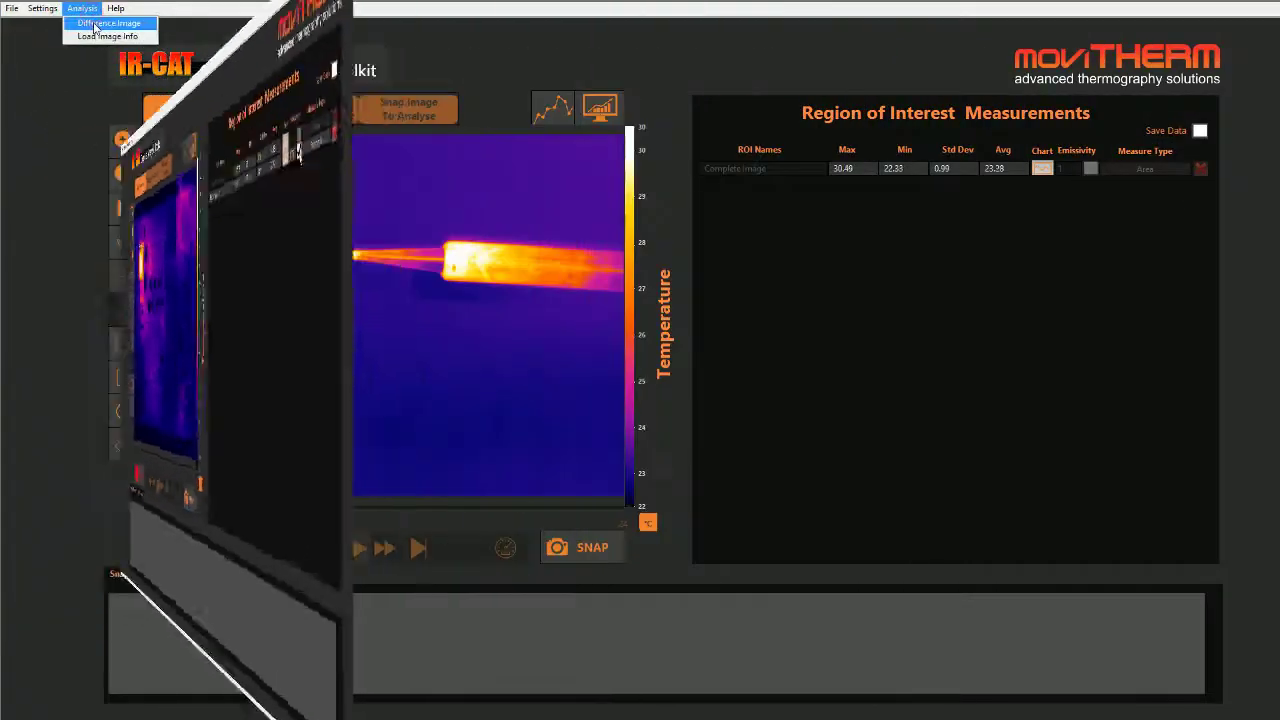
click(108, 23)
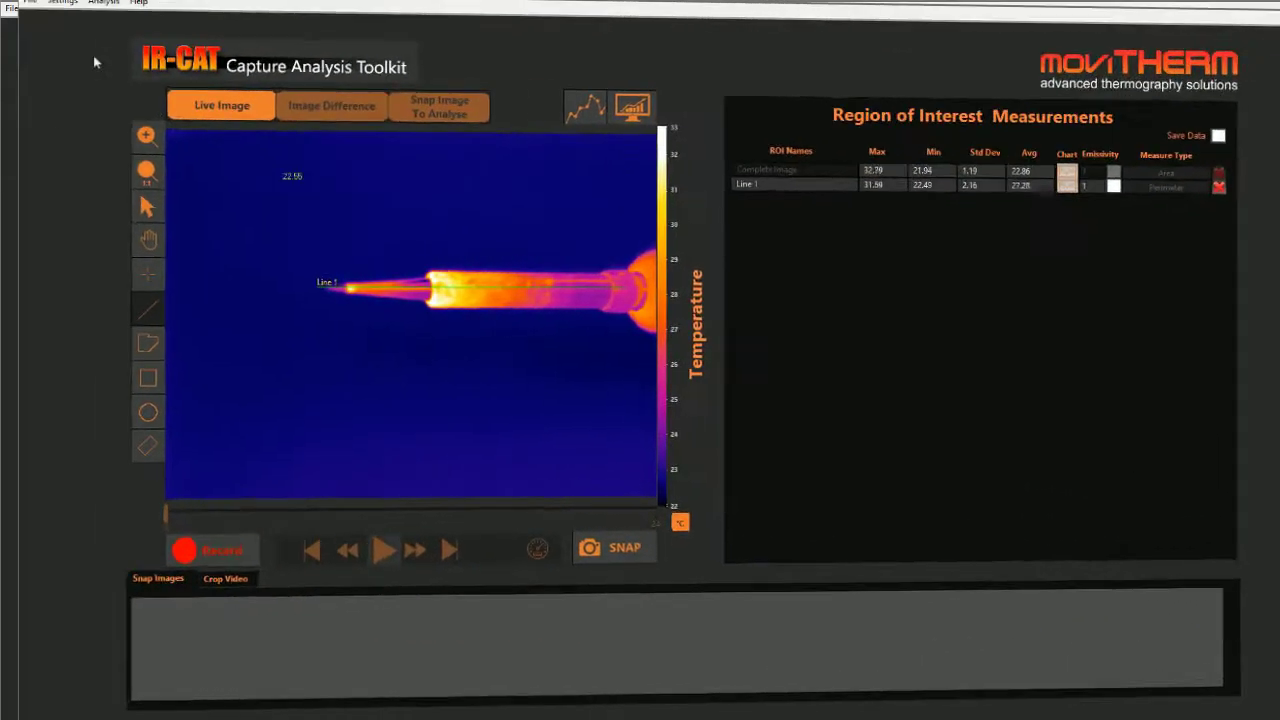
Add a Line 1 trigger saving image and data when its maximum exceeds 80 °C.
click(42, 8)
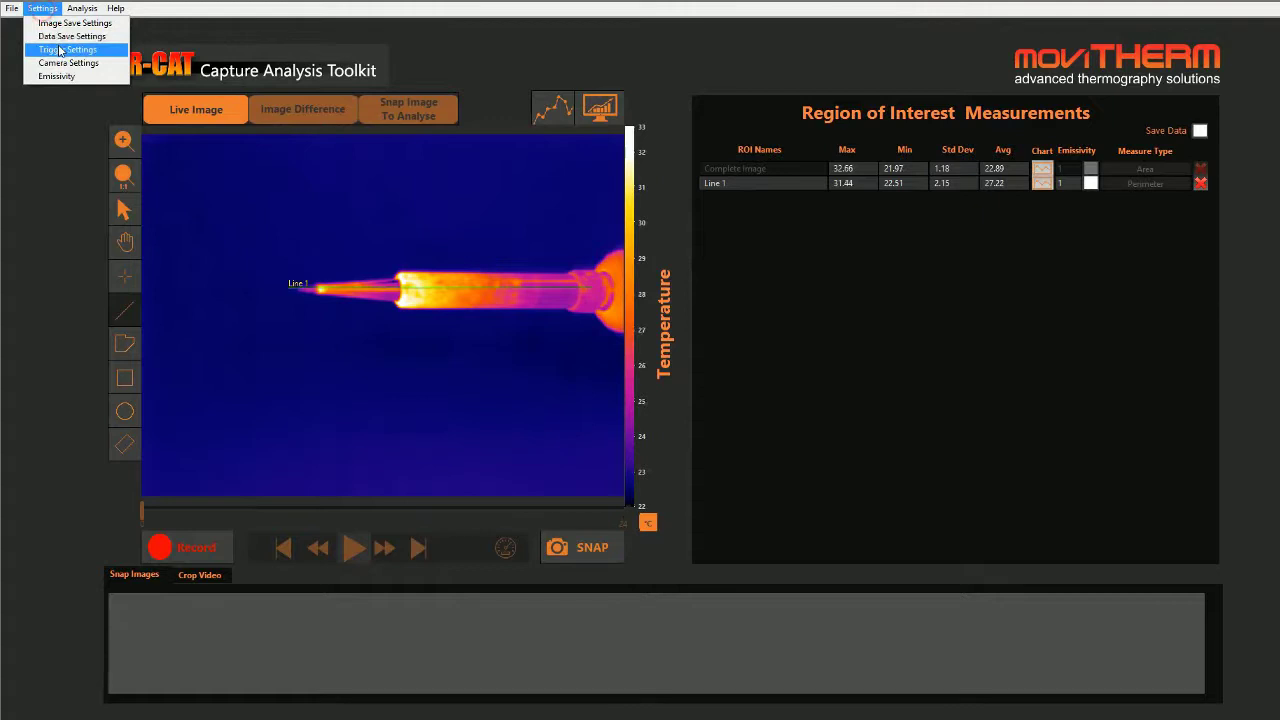
click(67, 49)
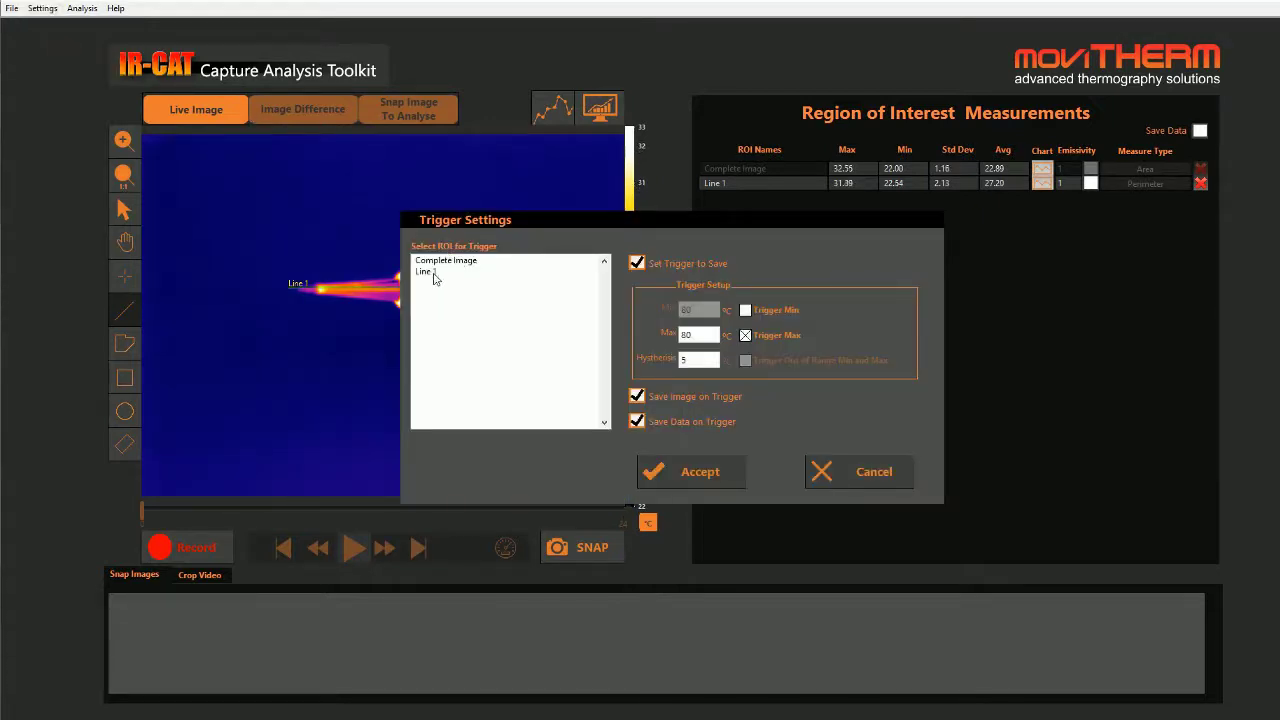
click(424, 271)
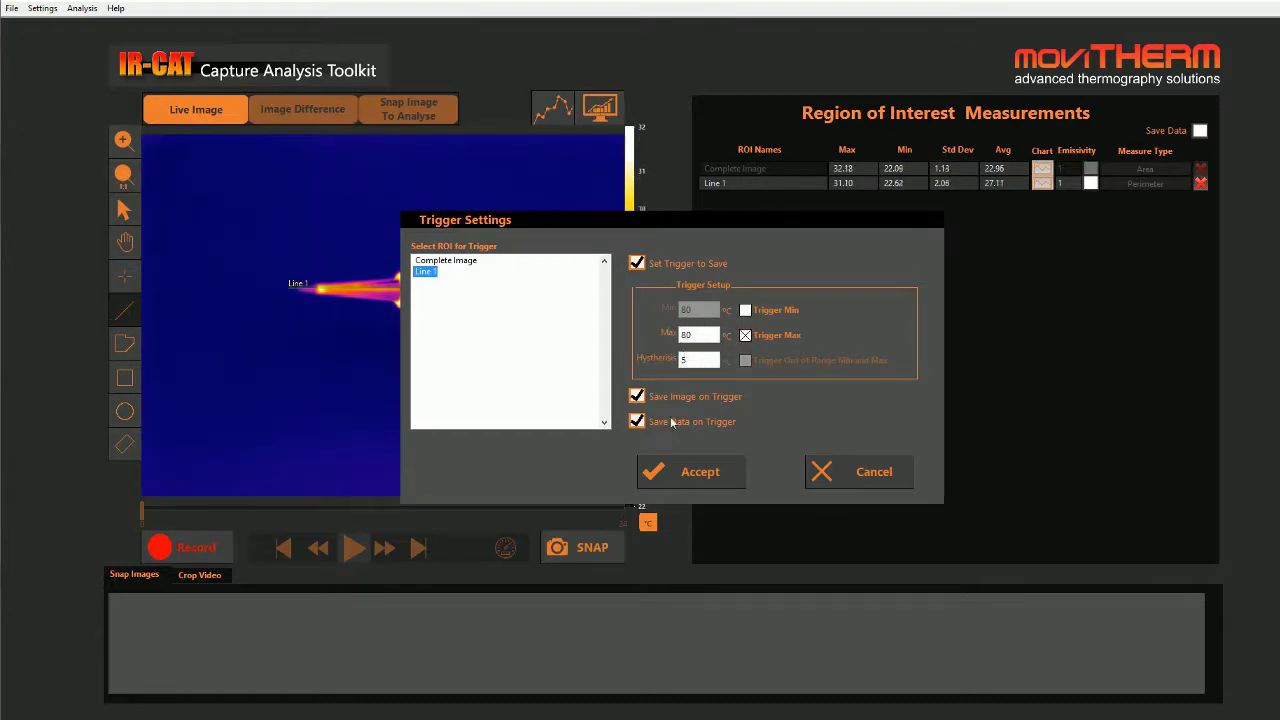
click(699, 471)
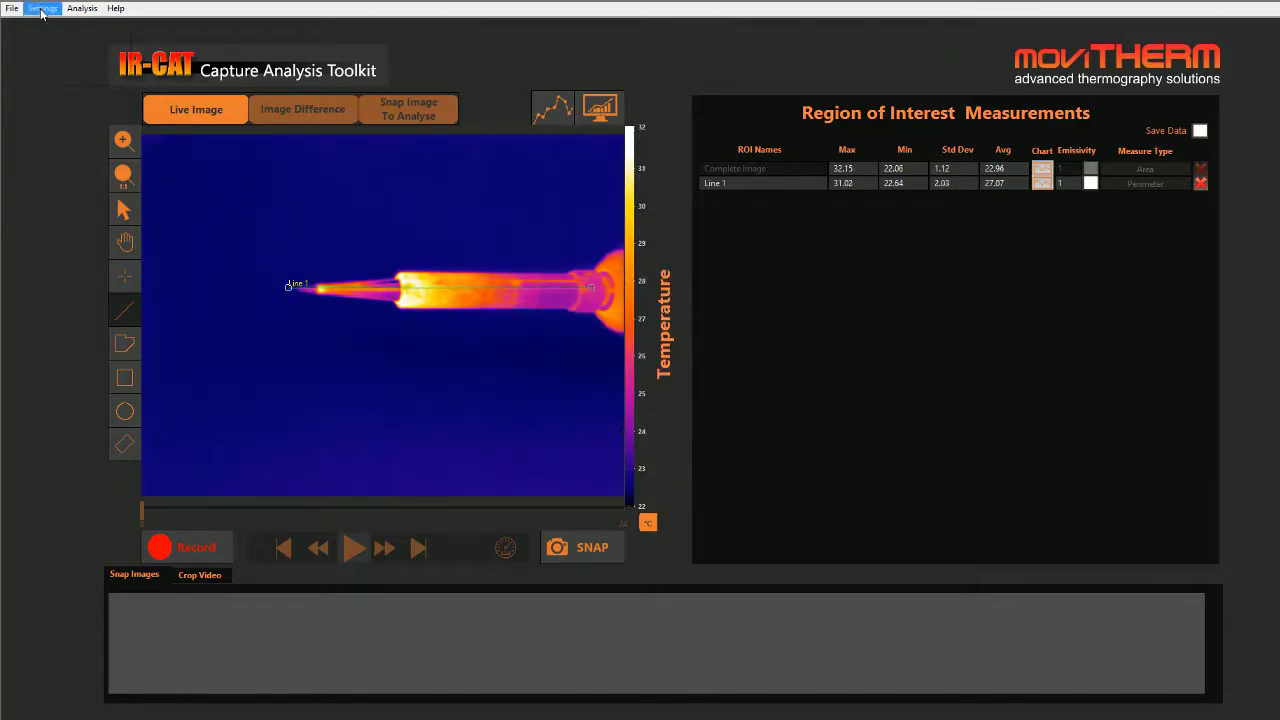
Turn on Save All Regions in Data Logging and accept the settings.
click(42, 8)
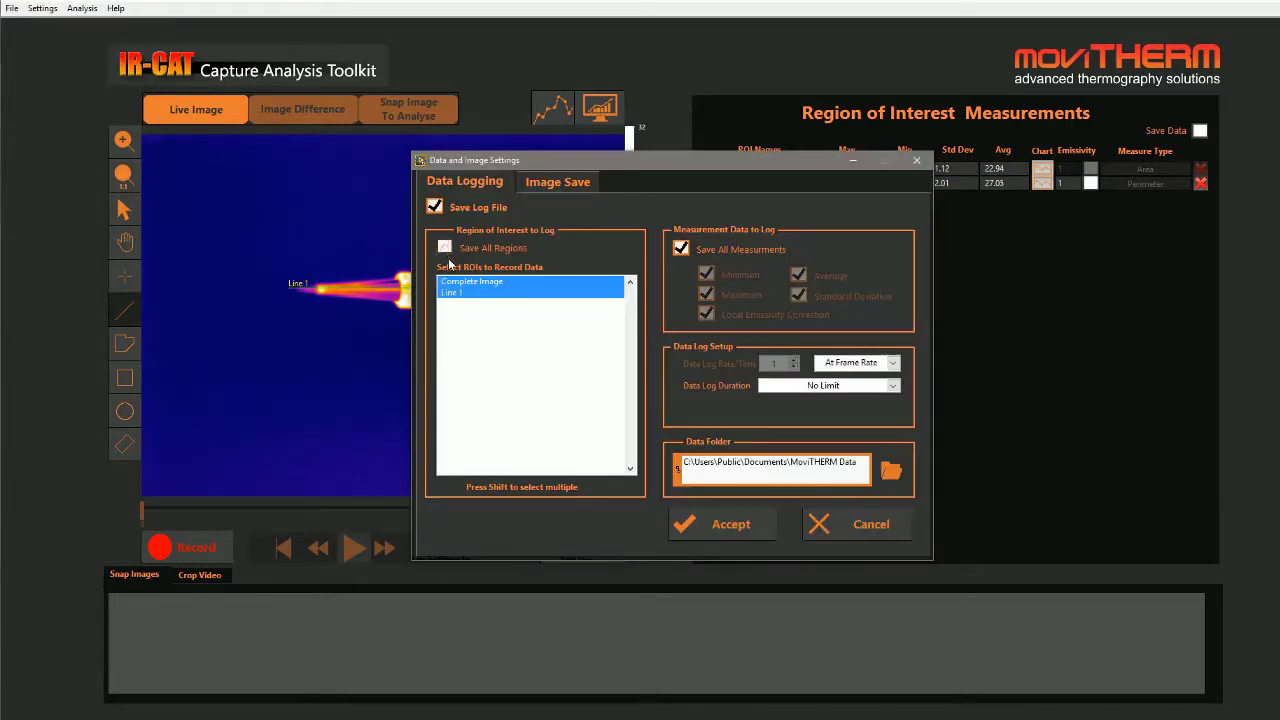
click(444, 247)
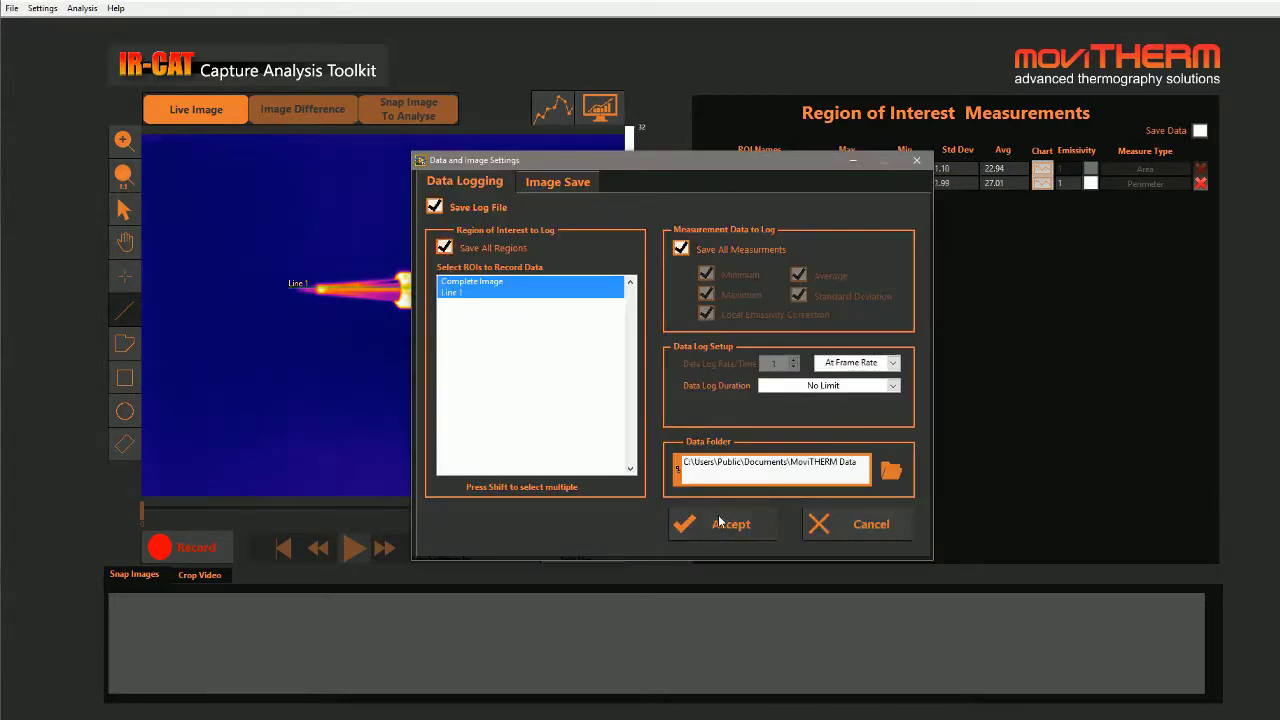
click(722, 523)
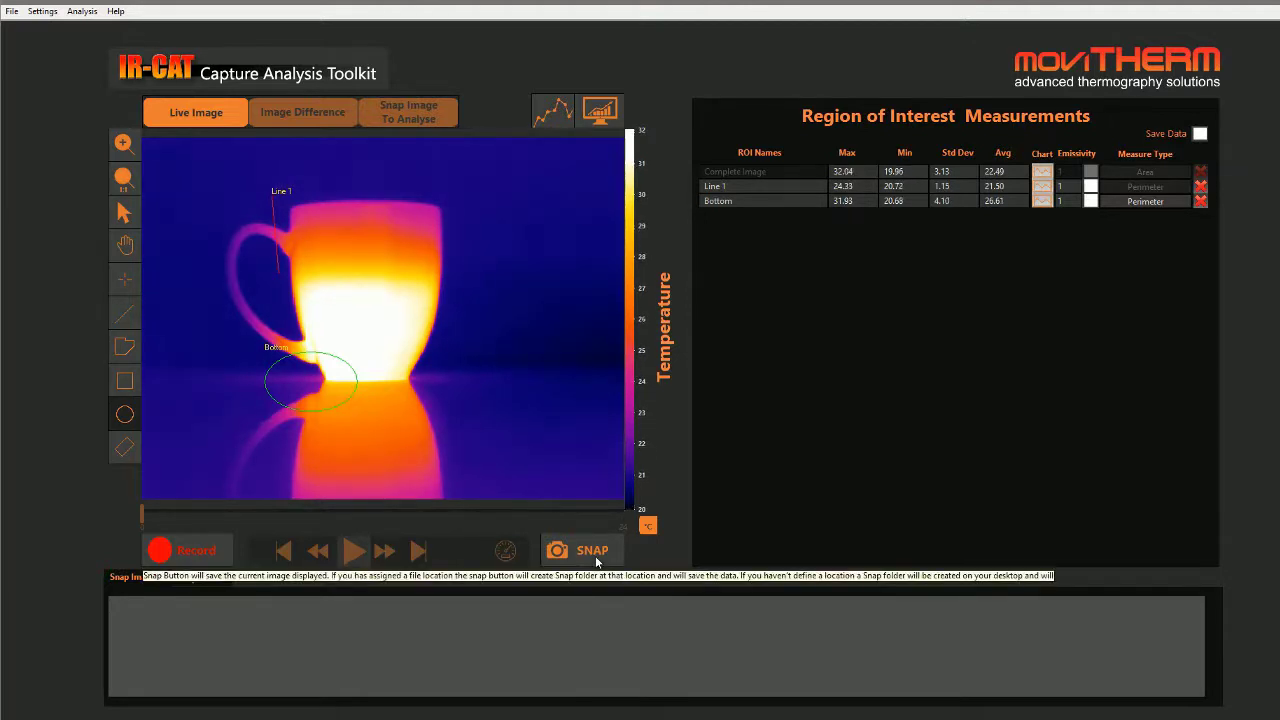
Capture a SNAP snapshot of the mug thermal image with its regions.
click(582, 550)
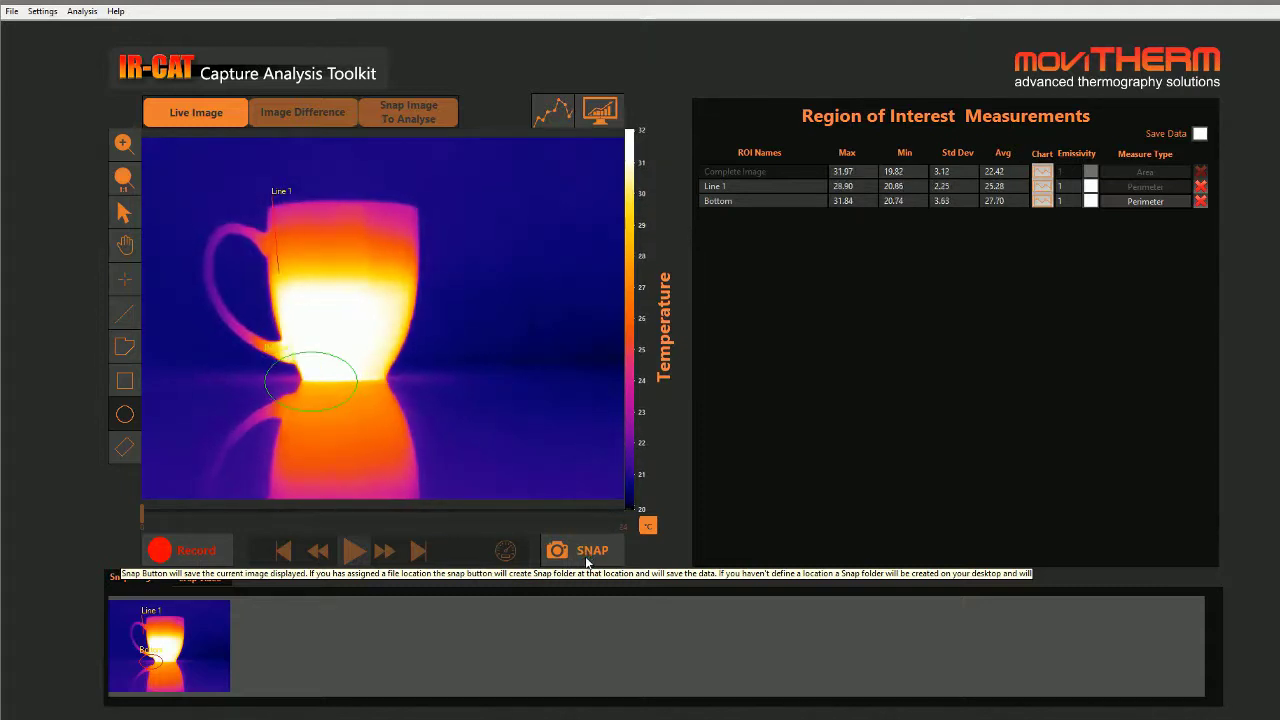
click(592, 550)
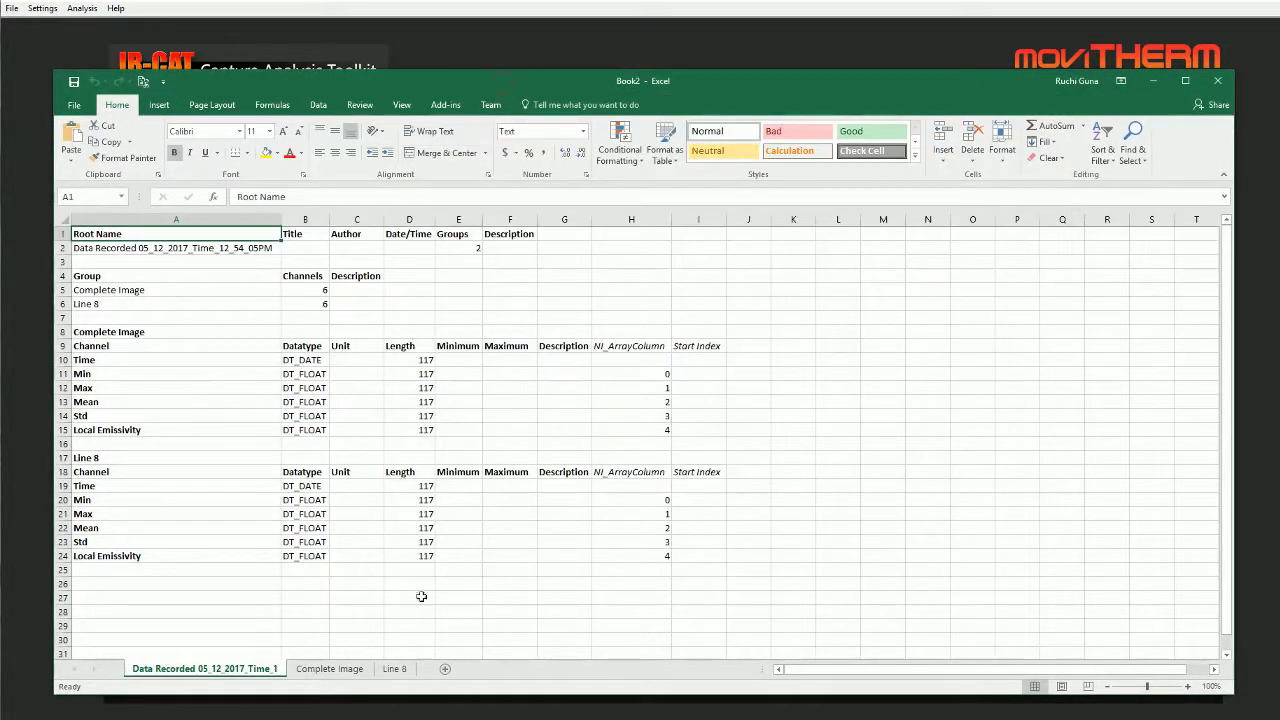
mouse_move(192, 360)
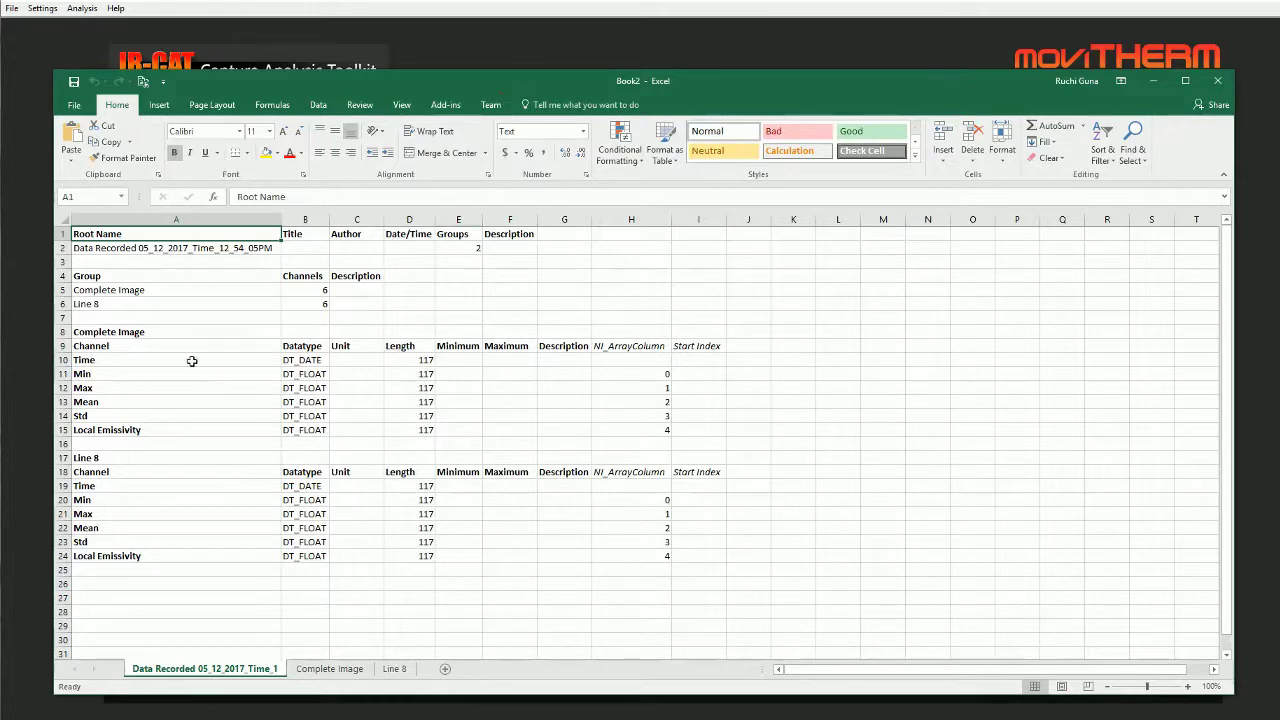
On the Line 8 sheet, select the Max column and choose an Insert chart type.
click(175, 457)
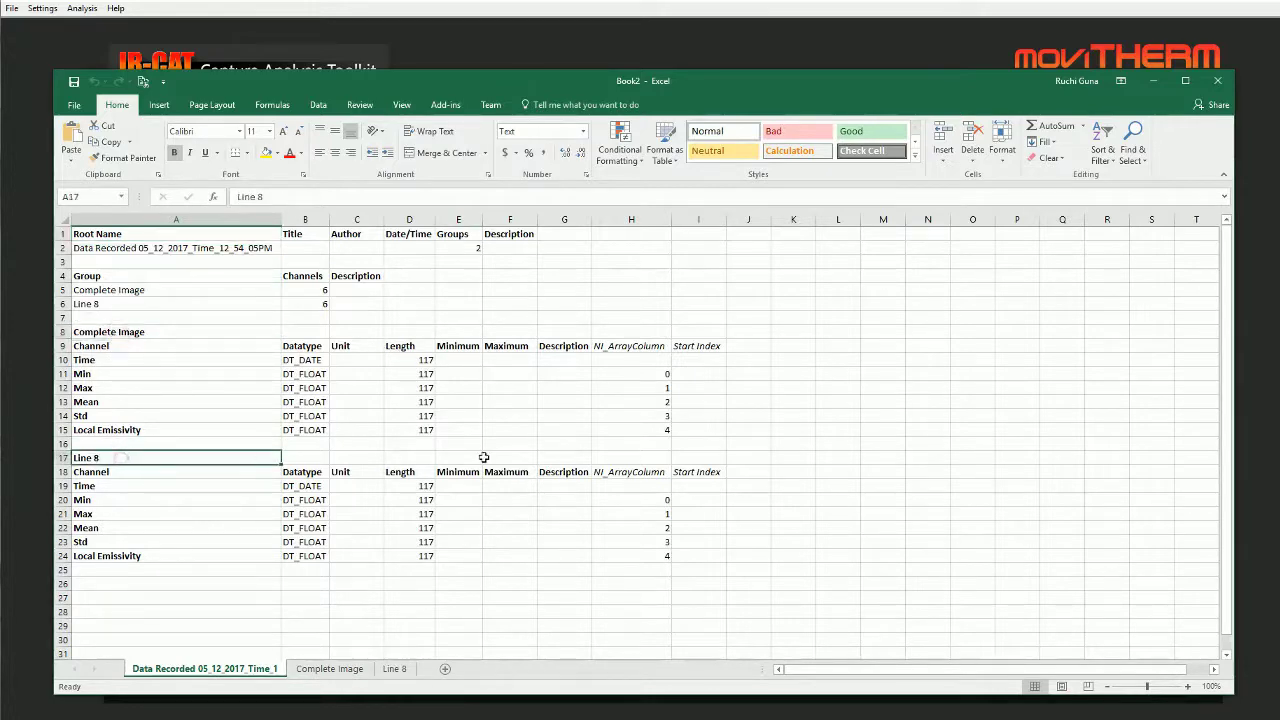
click(394, 668)
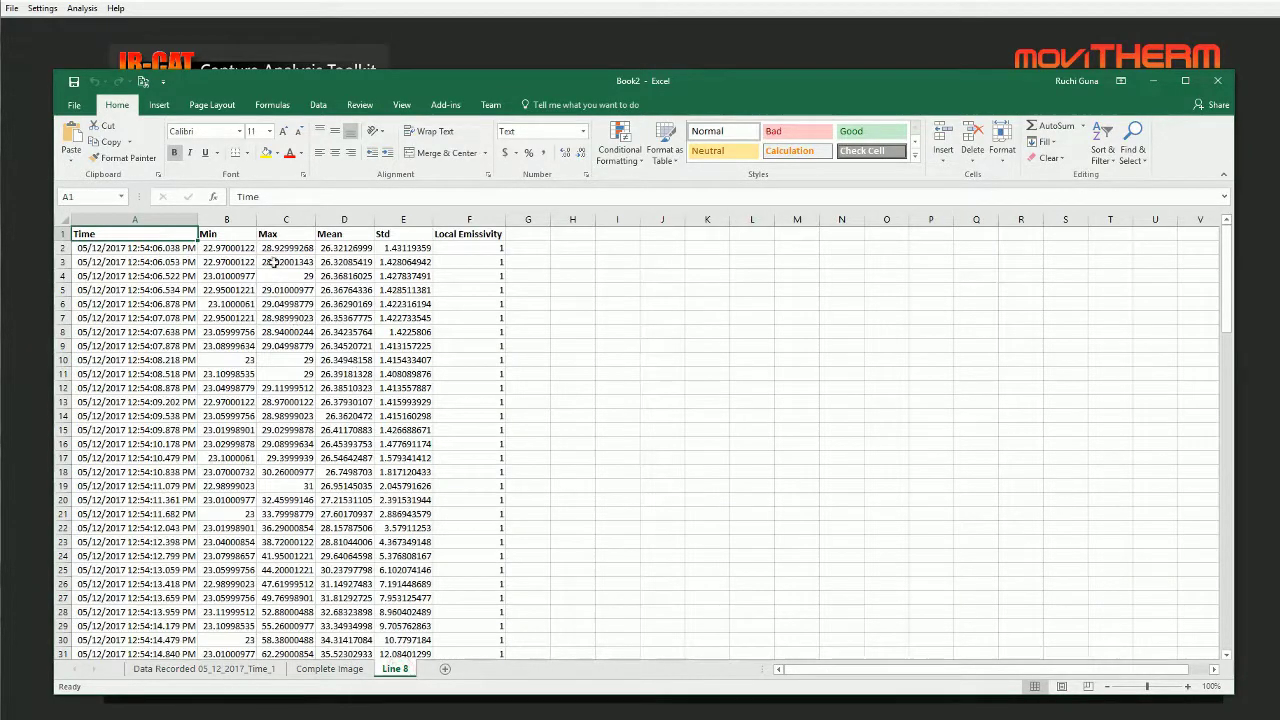
click(285, 219)
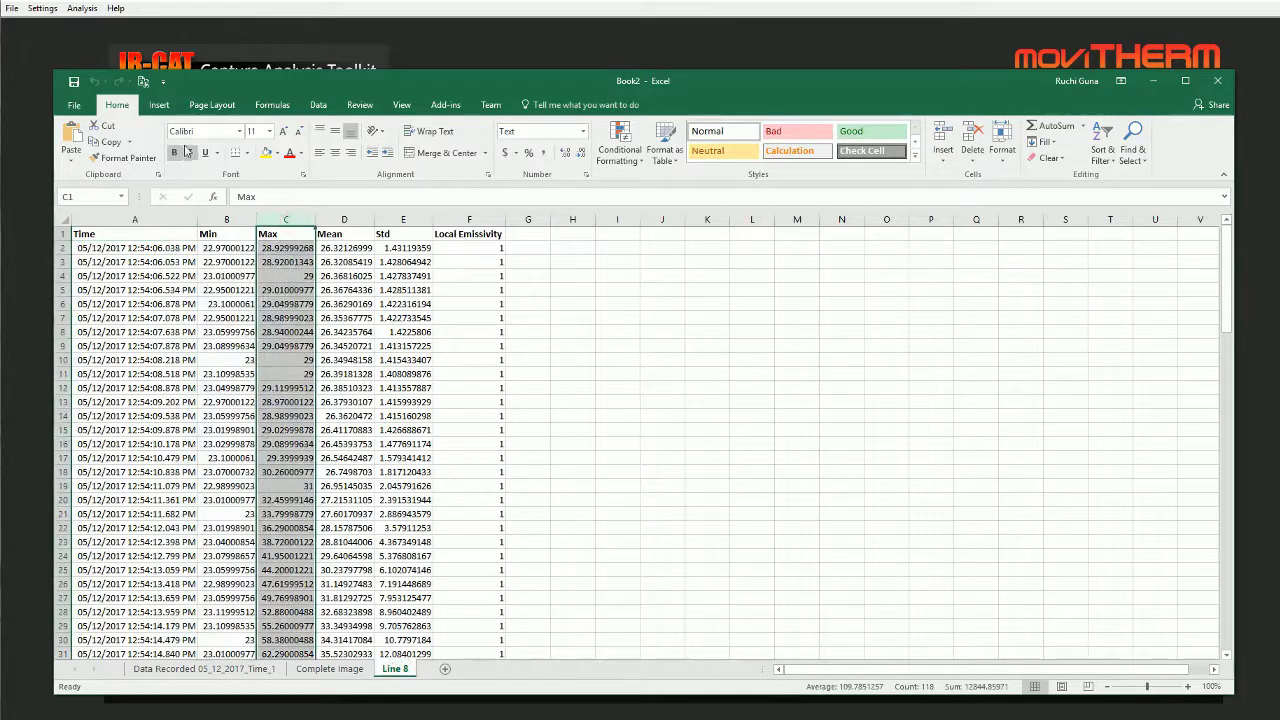
click(158, 104)
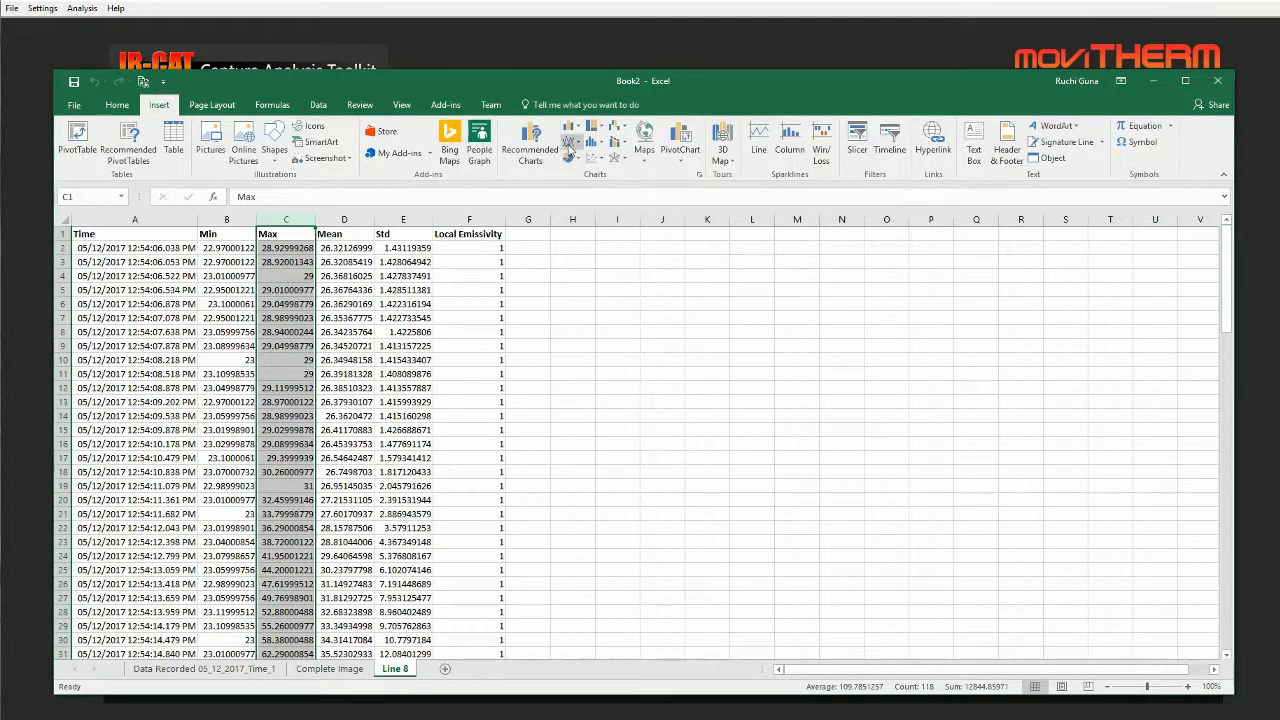
click(570, 140)
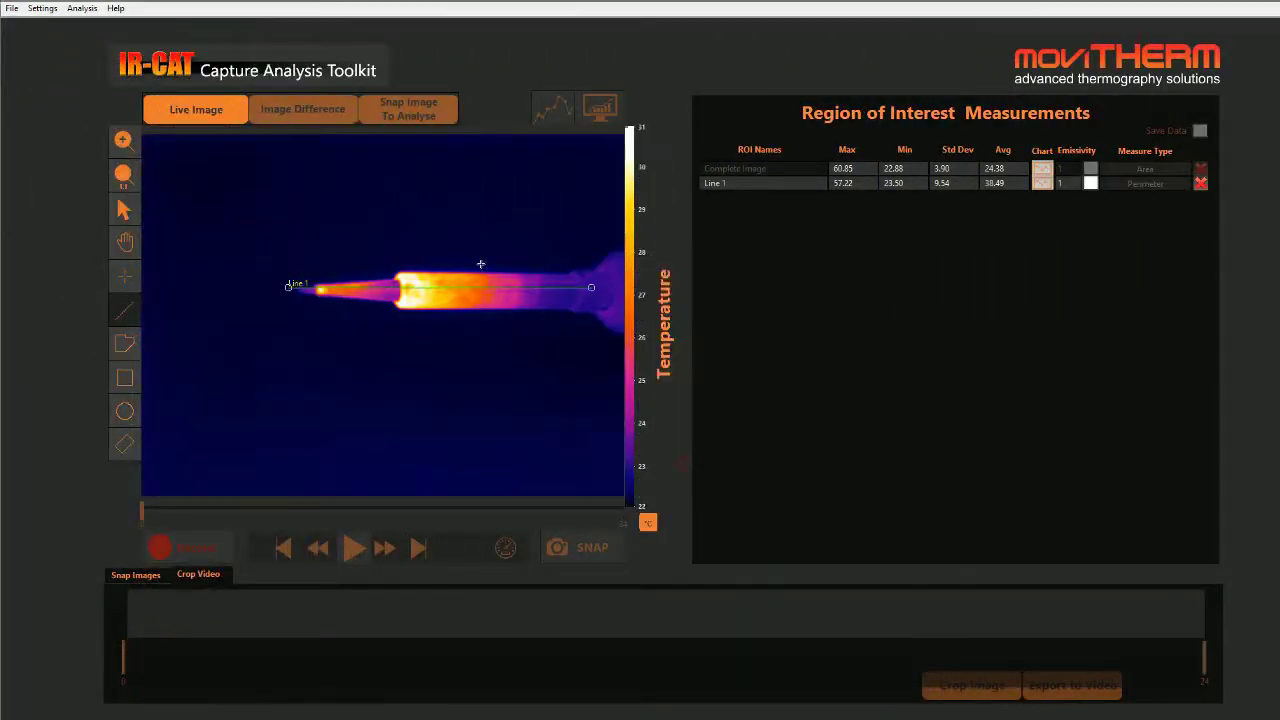
Play the 74-frame soldering iron recording in the Crop Video tab.
click(354, 547)
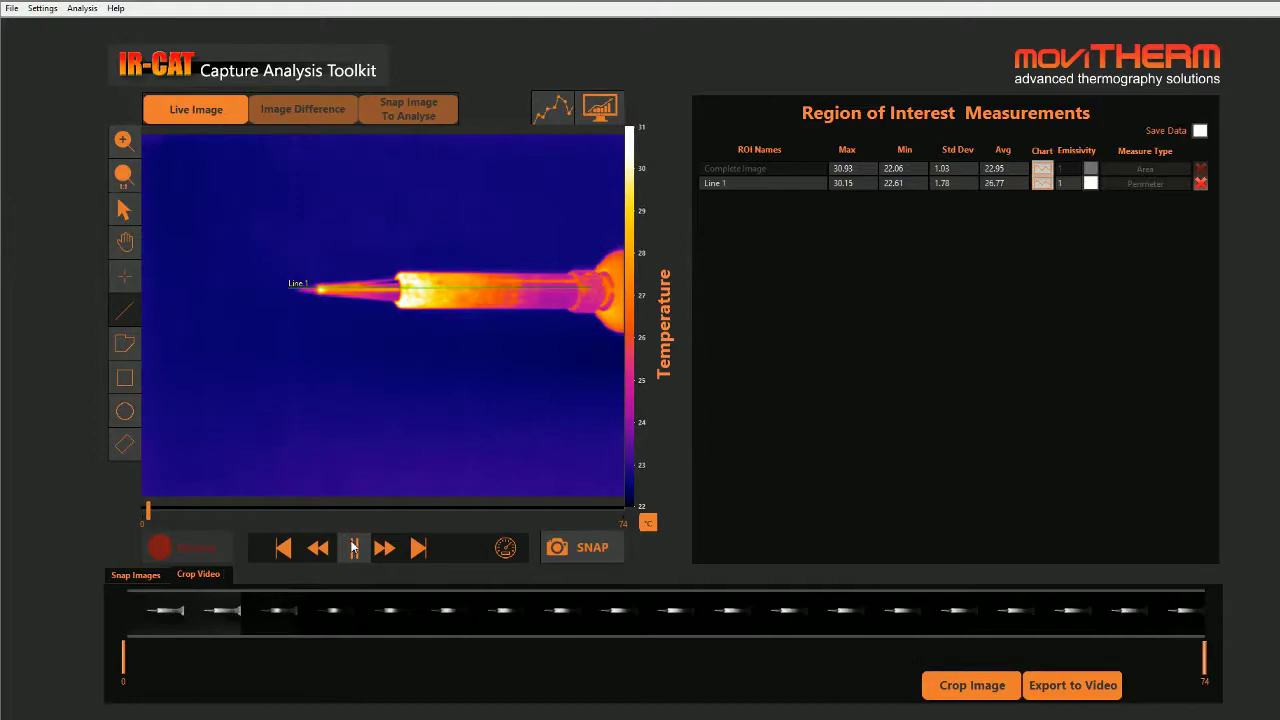
click(352, 547)
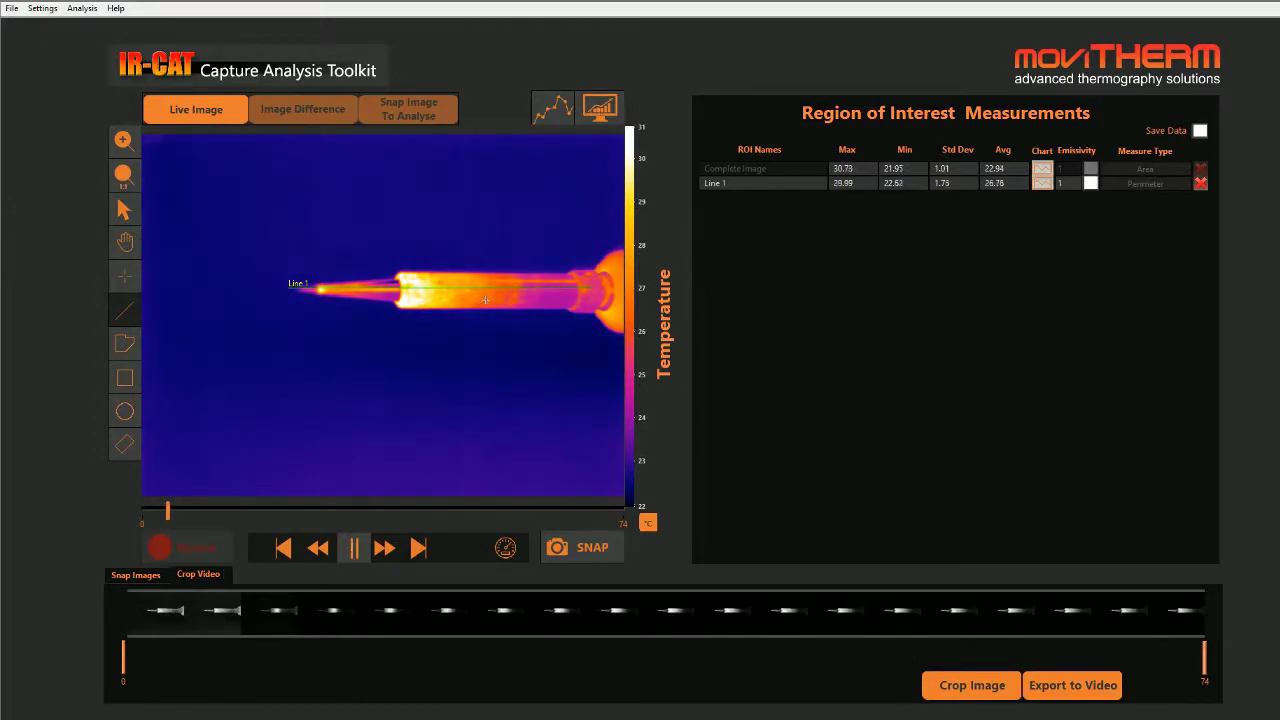